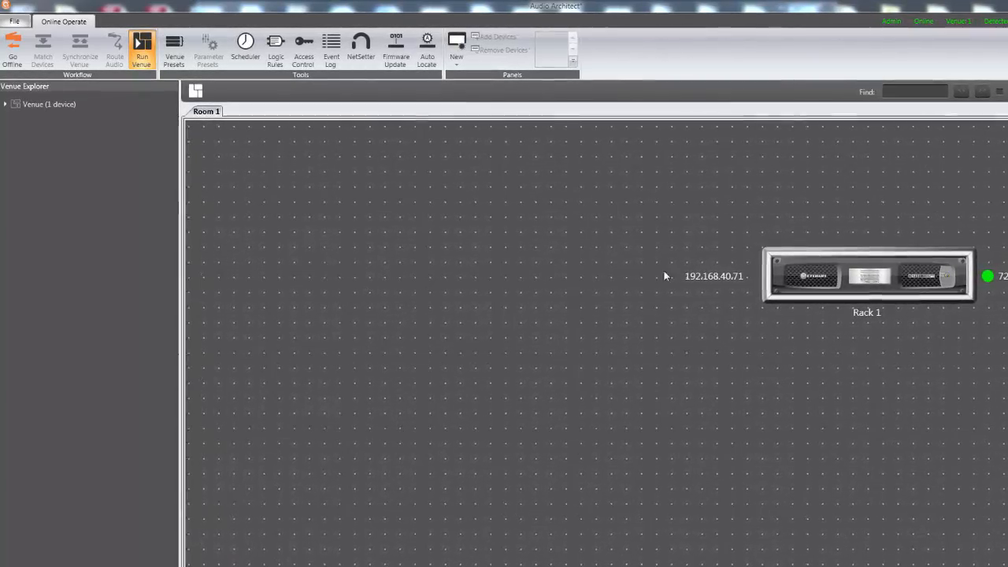
- Select the Rack 1 amplifier at 192.168.40.71 on the Room 1 canvas
click(867, 277)
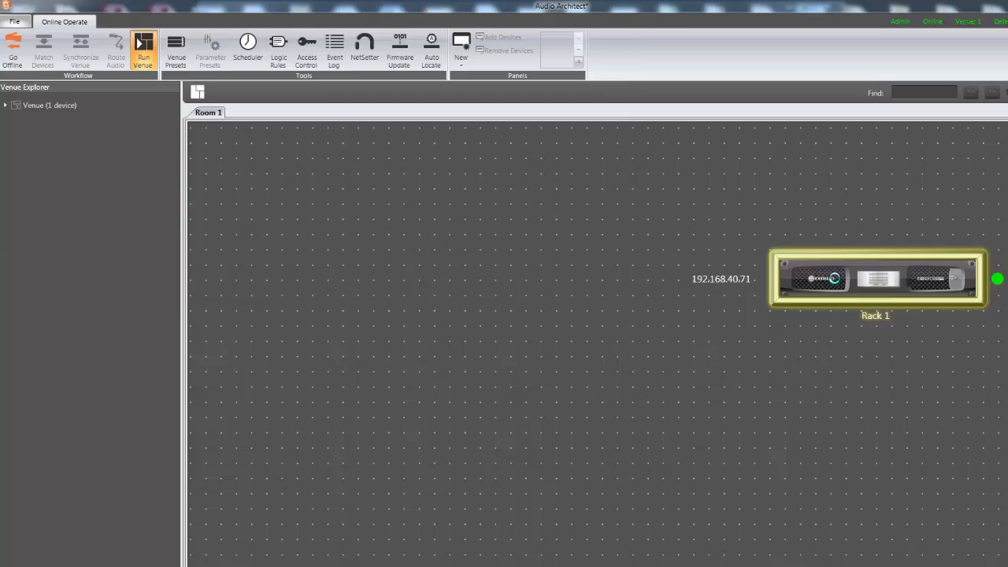
- Bring up the DCi 4|600N control panel and its Recall Preset list showing 2: Crown
double_click(876, 278)
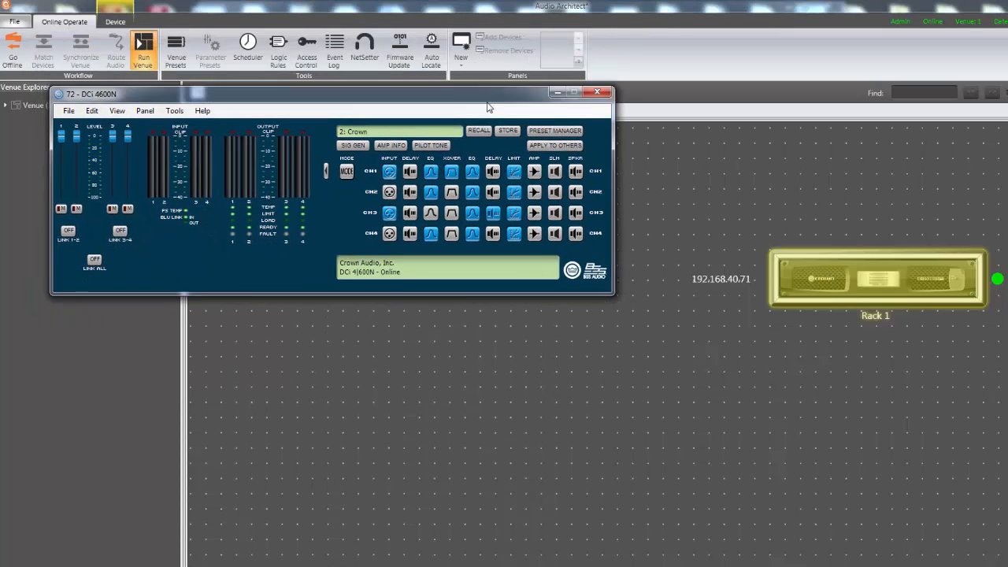
click(479, 130)
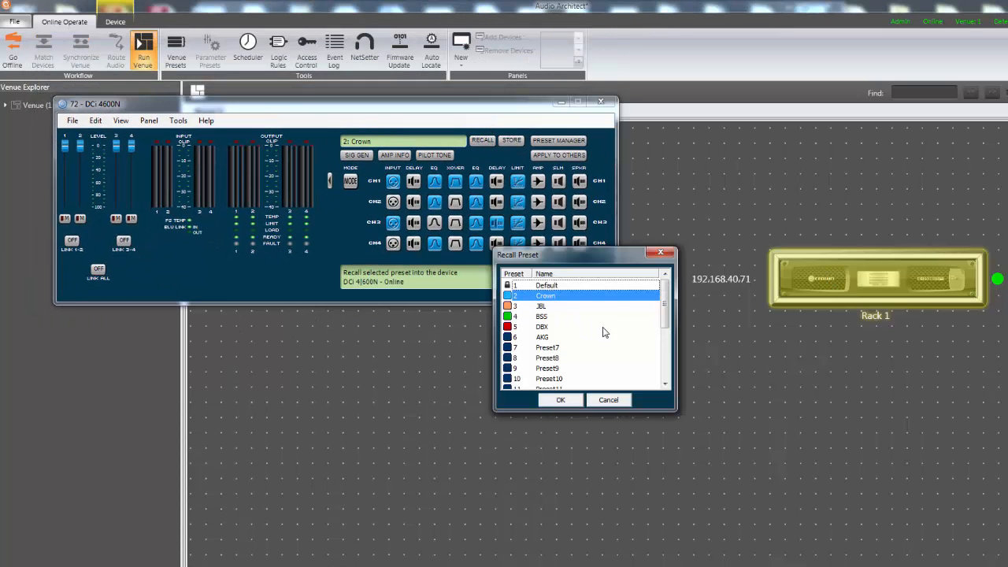
mouse_move(616, 413)
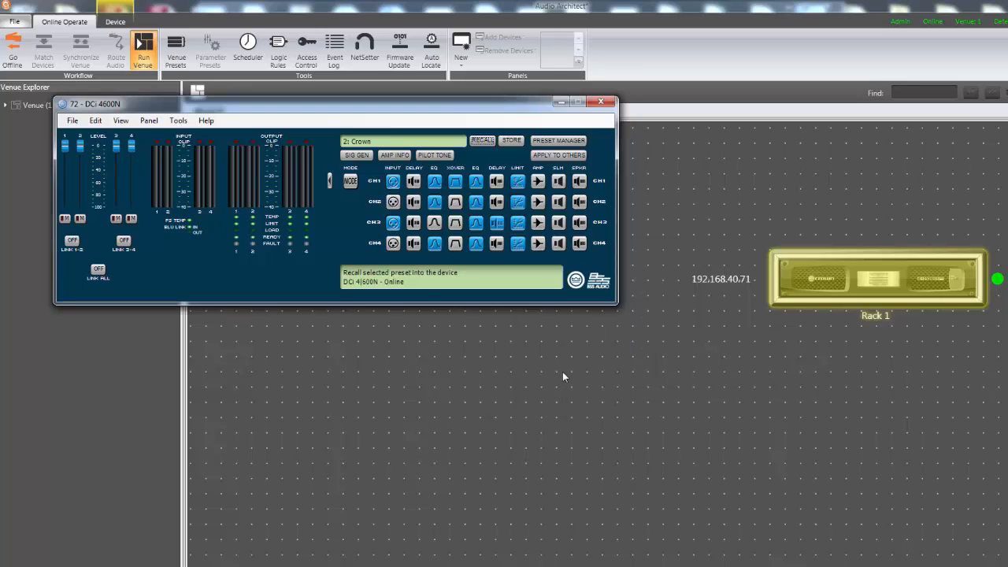
- Factory-reset the amplifier via Tools > Factory Reset, confirming so the preset returns to 1: Default
click(178, 120)
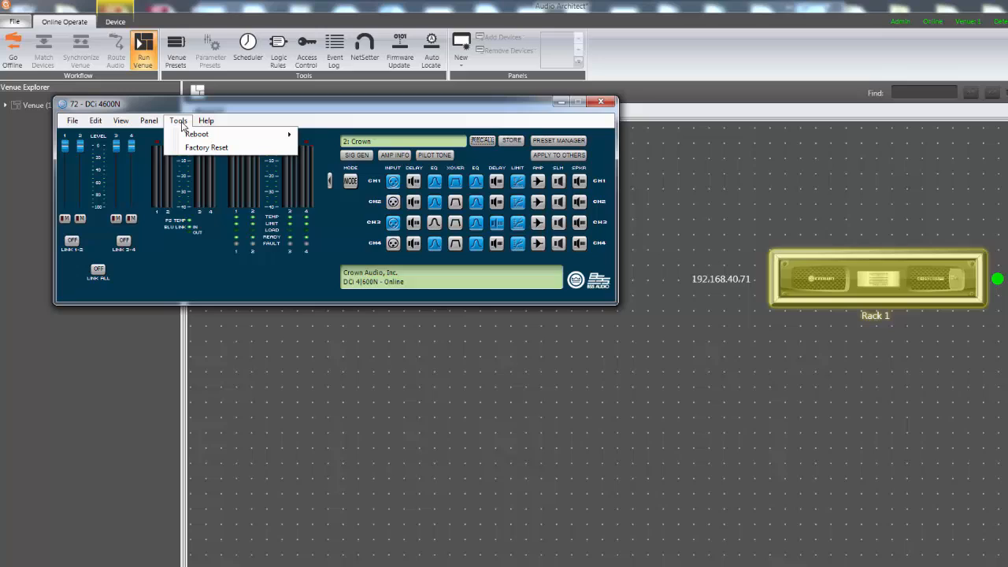
click(206, 147)
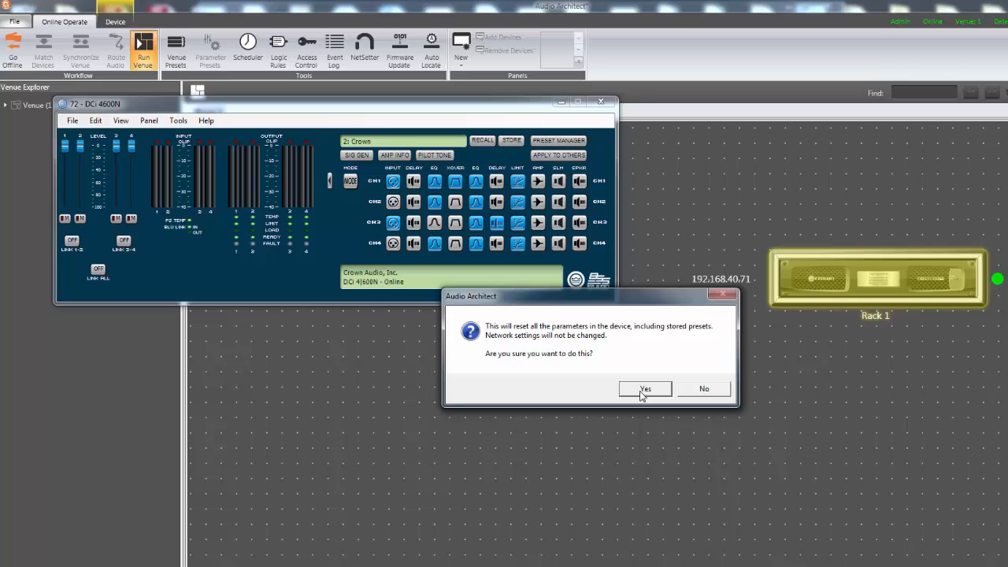
click(645, 388)
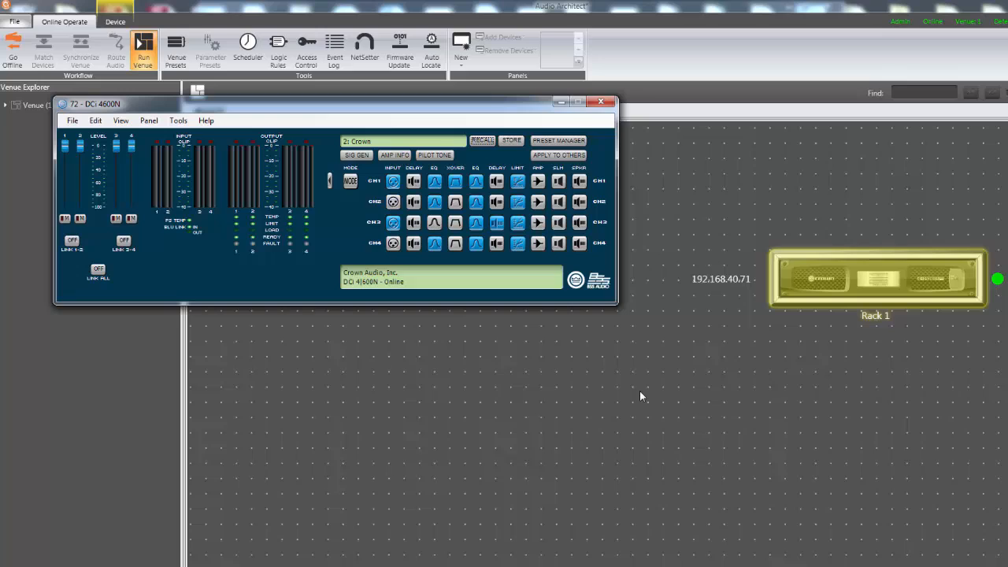
click(482, 140)
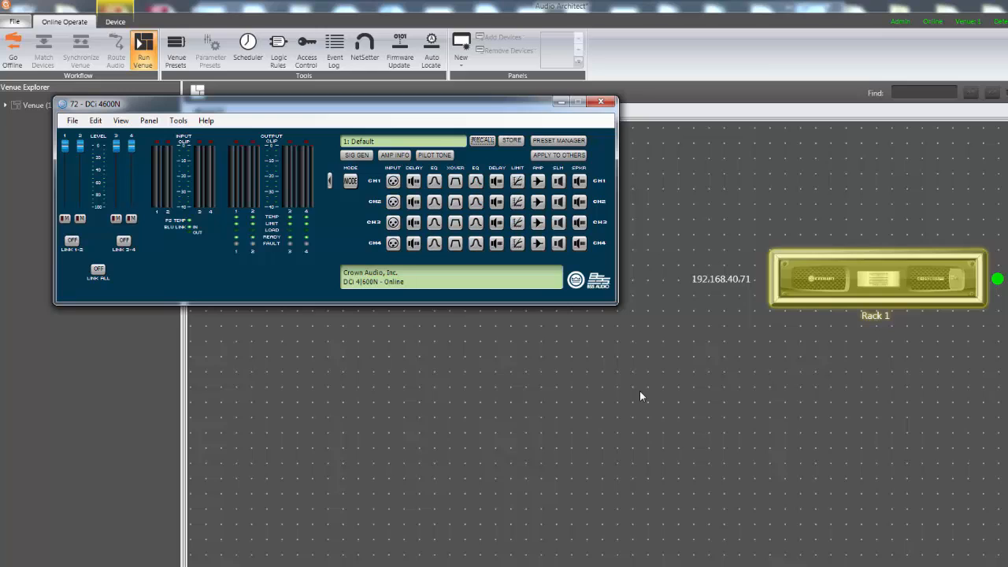